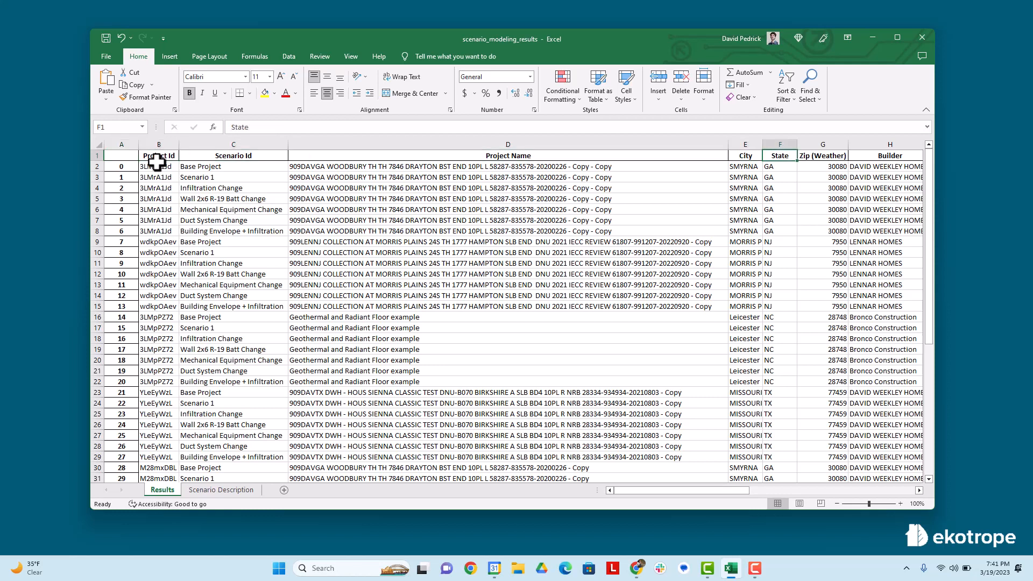
# Select the full scenario results block starting from the Project Id header
pyautogui.click(745, 155)
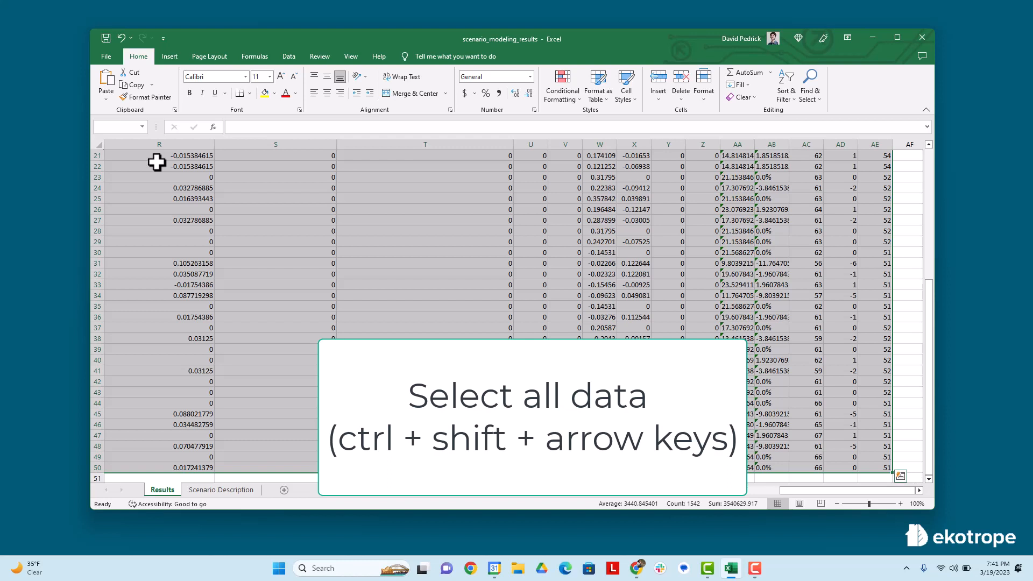
pyautogui.moveTo(170, 56)
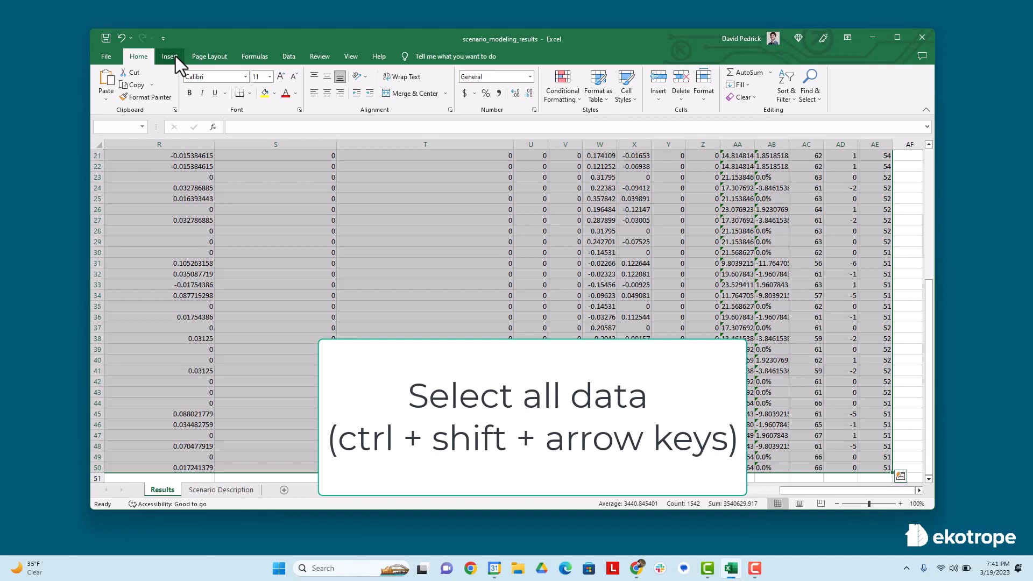
# Insert a PivotTable from the selected data onto a new worksheet
pyautogui.click(171, 56)
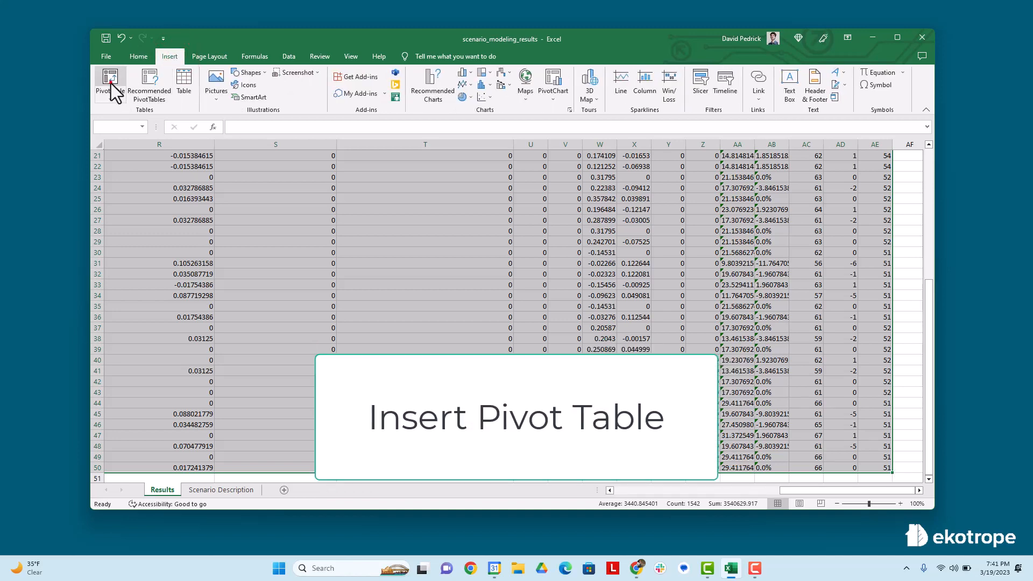
pyautogui.click(110, 83)
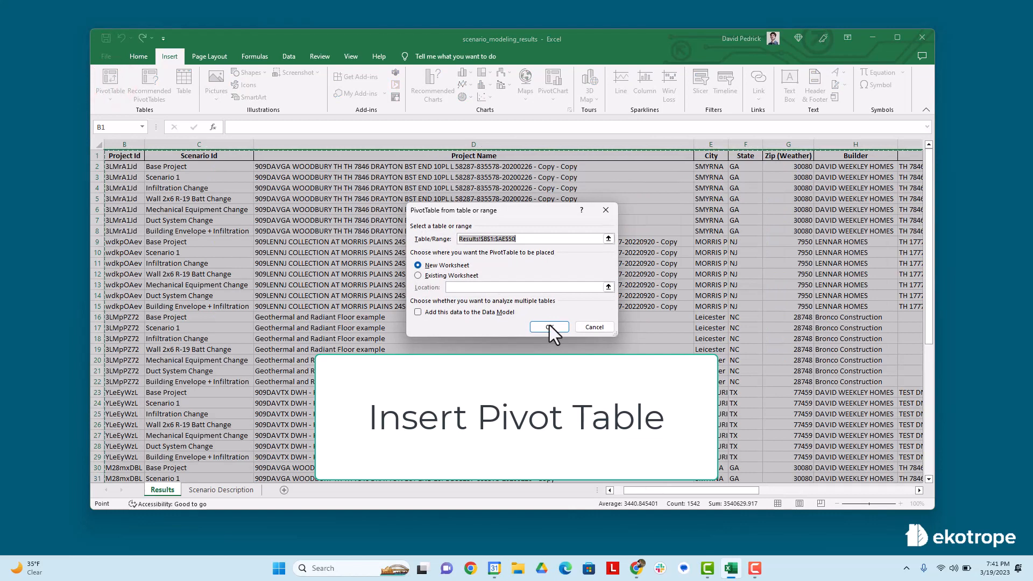
pyautogui.click(548, 327)
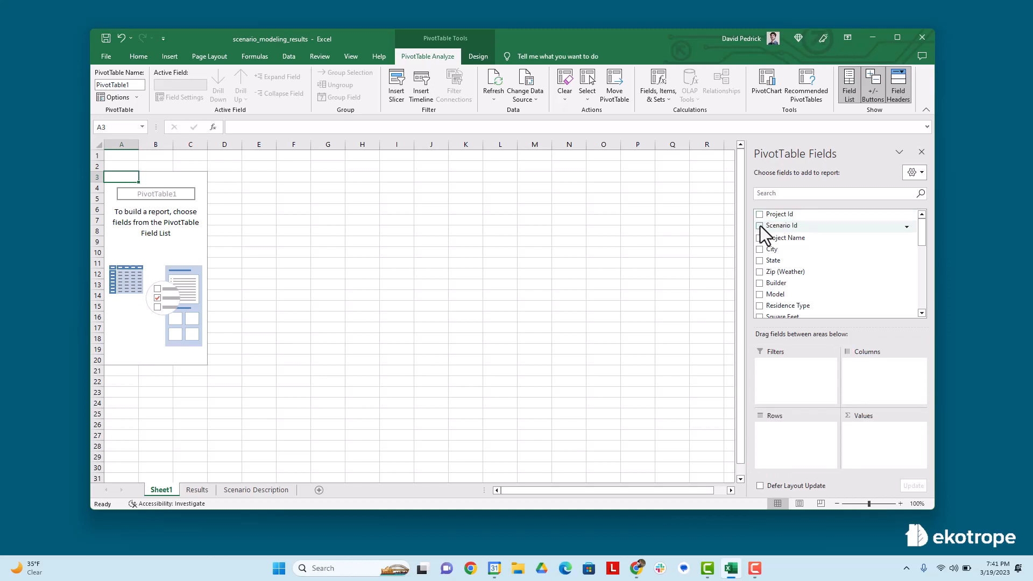
# Add Scenario Id as the pivot table's row field
pyautogui.click(760, 225)
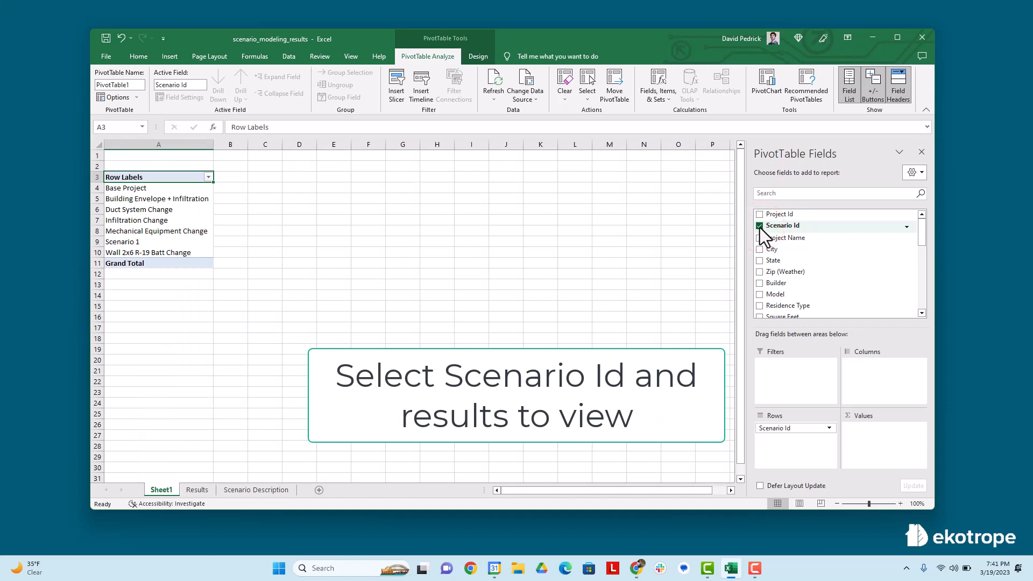
pyautogui.scroll(-3)
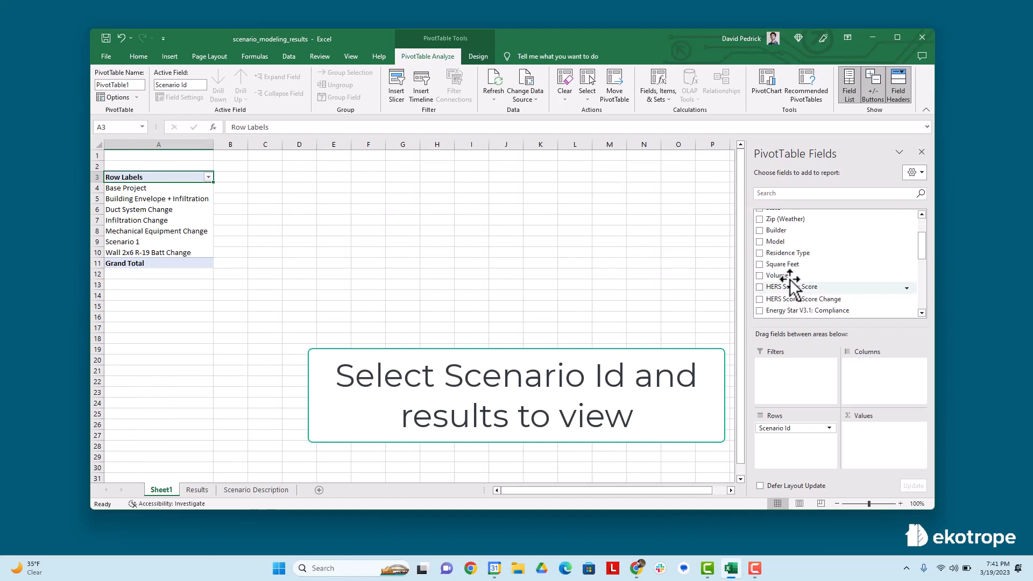
# Add HERS Score as a value field summarized by Average
pyautogui.click(760, 298)
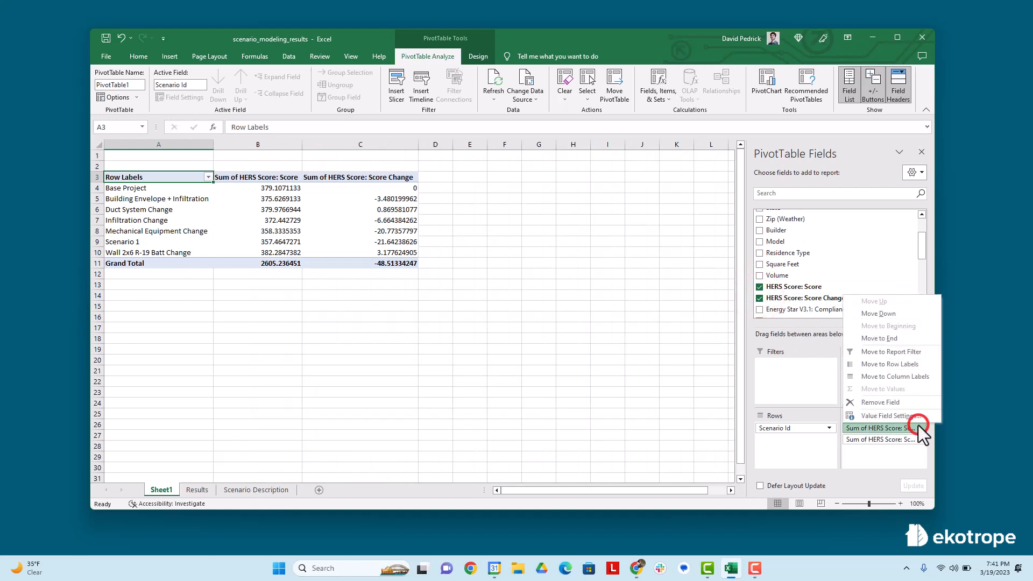
pyautogui.click(881, 415)
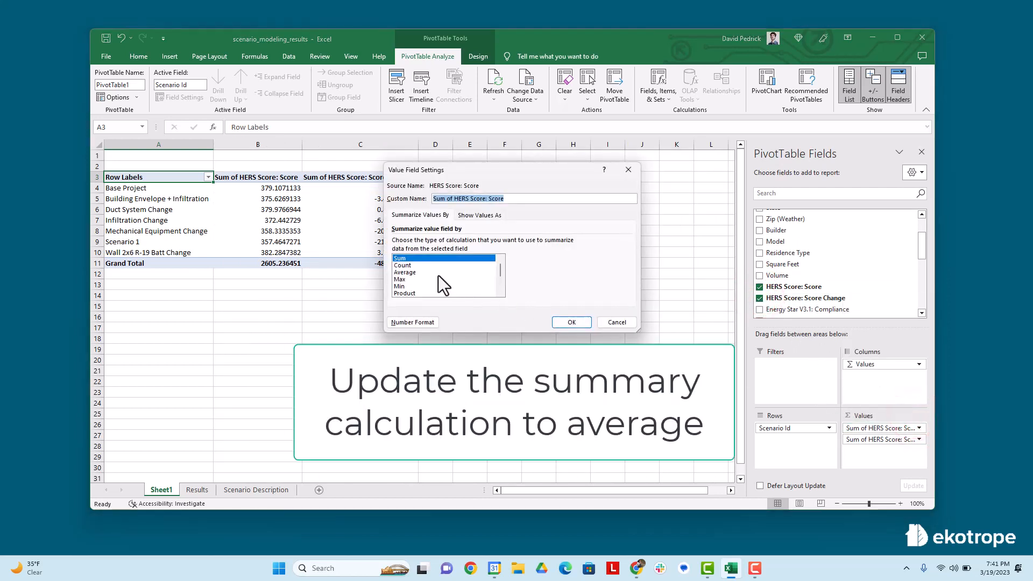
pyautogui.click(571, 322)
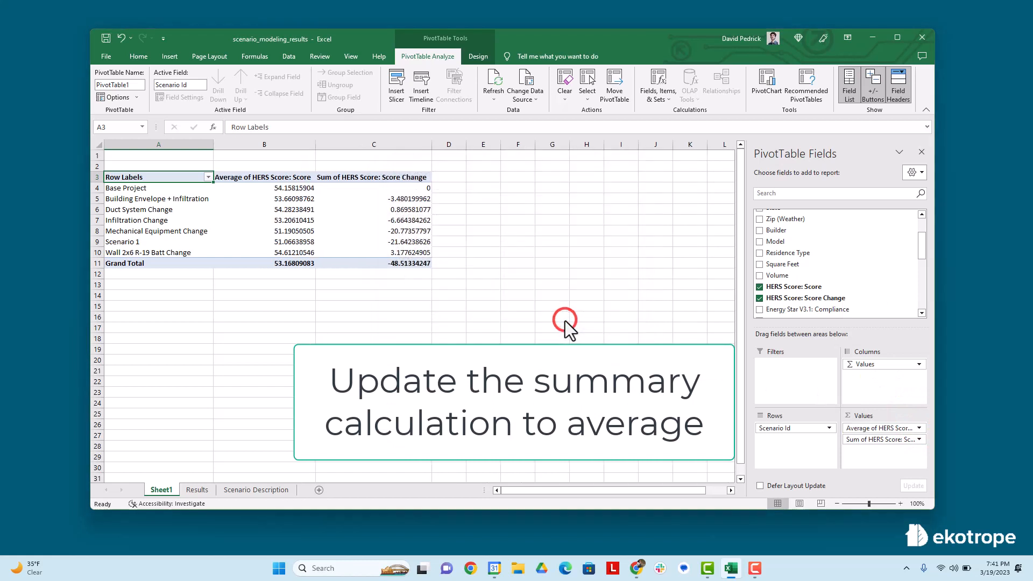
# Summarize the HERS Score Change value field by Average as well
pyautogui.click(883, 439)
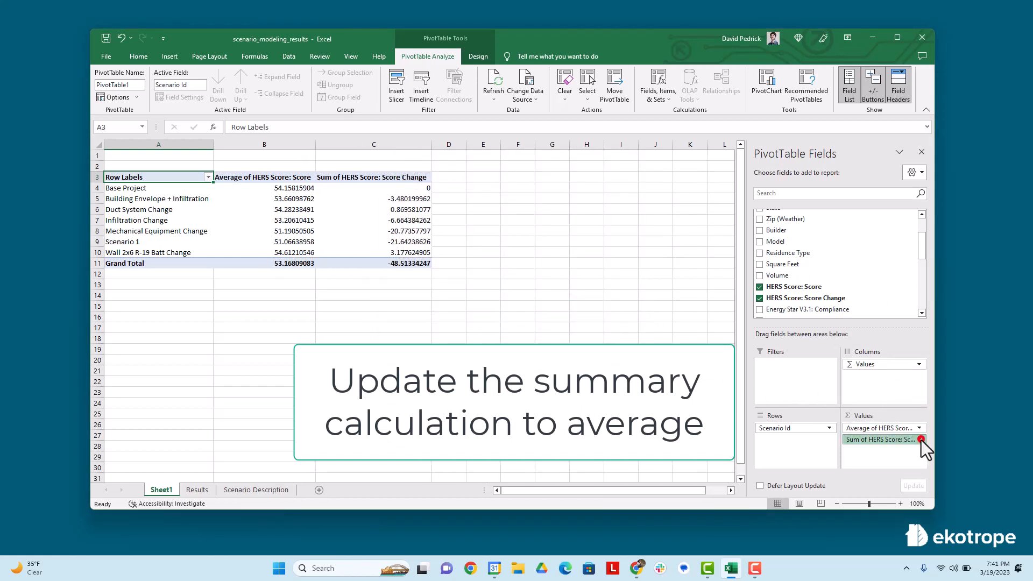
pyautogui.click(922, 439)
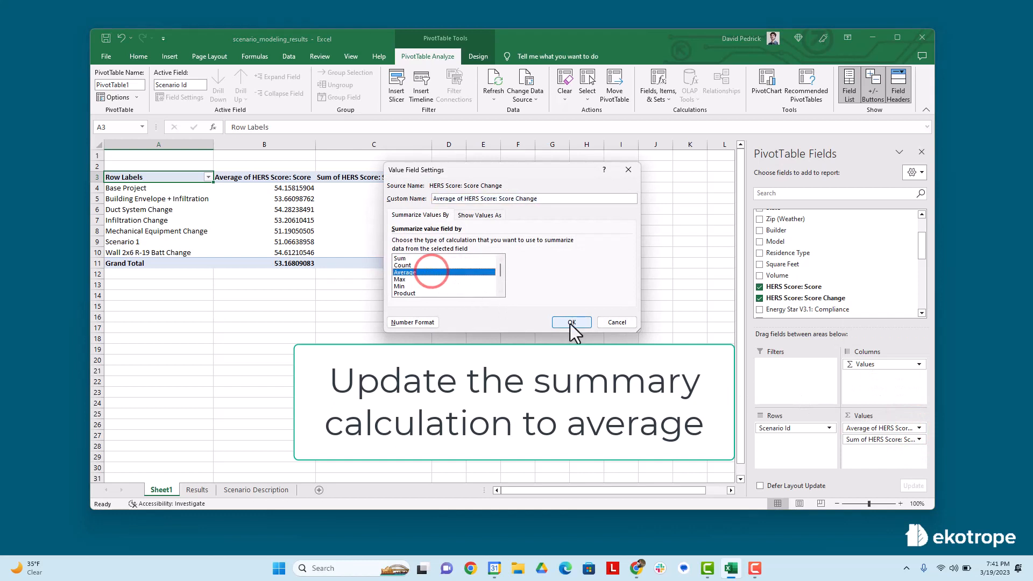
pyautogui.click(570, 322)
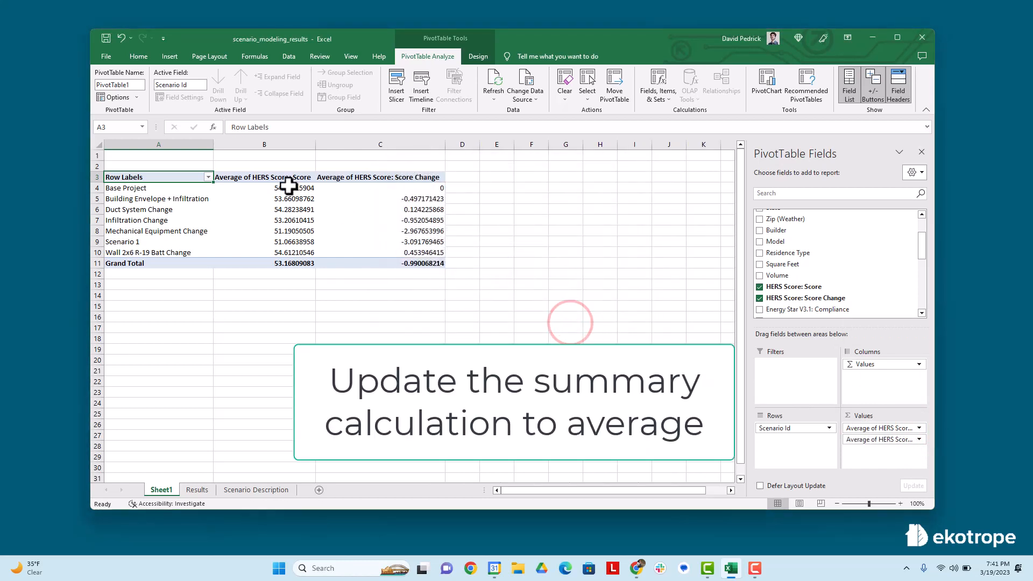